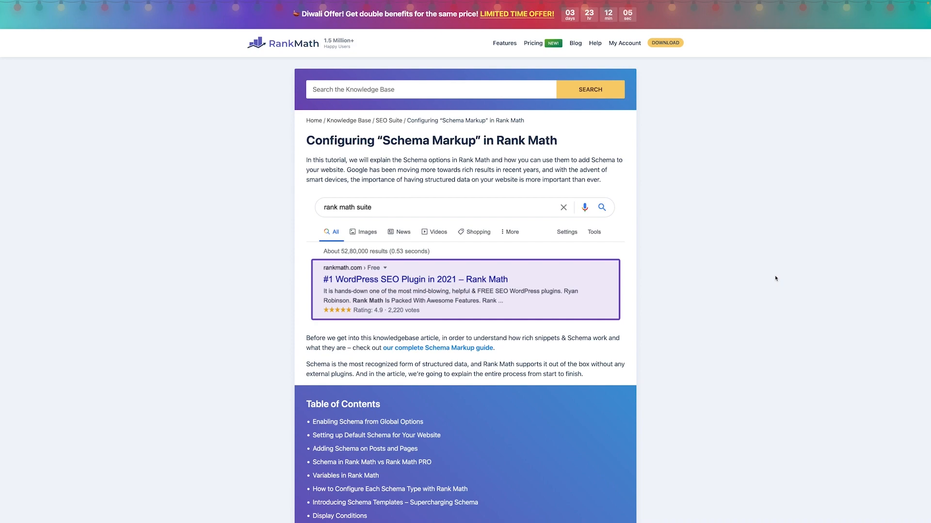
mouse_move(750, 277)
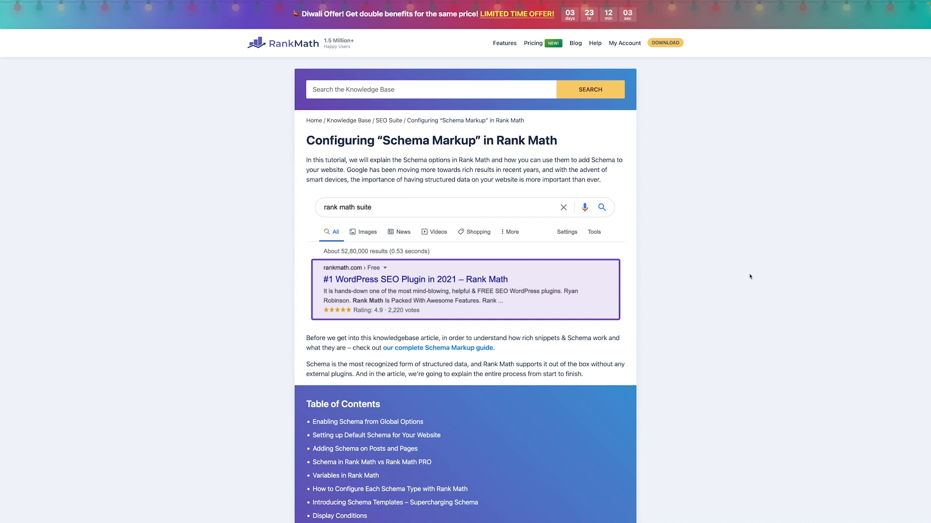
Step: Skim the Configuring Schema Markup article, then return to the WordPress Installed Plugins tab
scroll("down", 3)
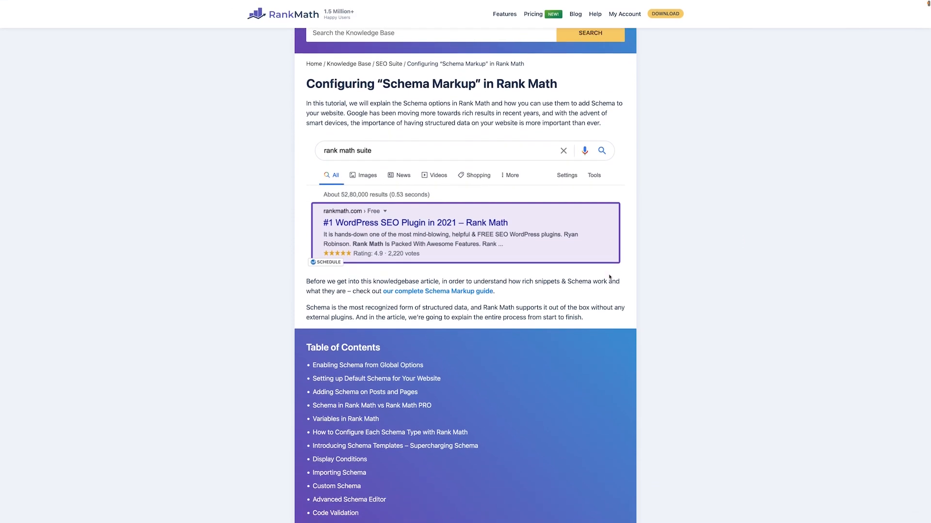
scroll("down", 3)
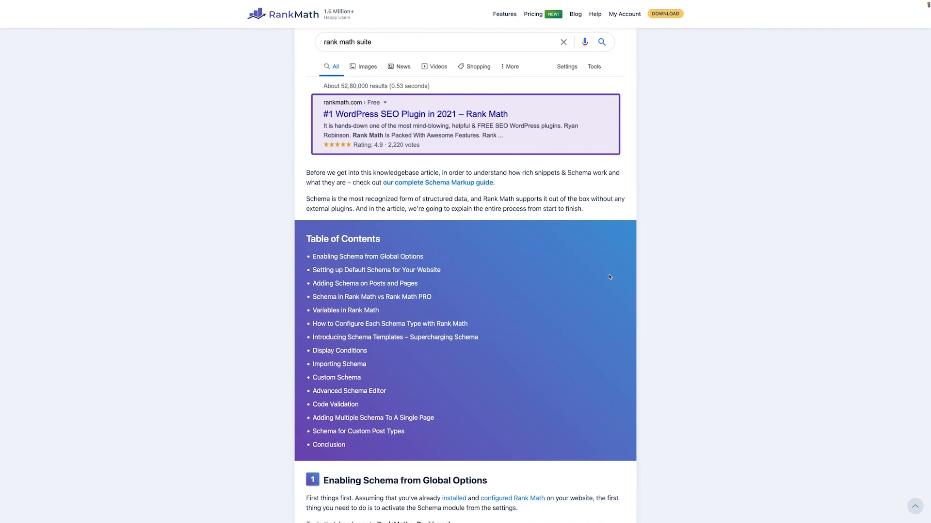
scroll("down", 3)
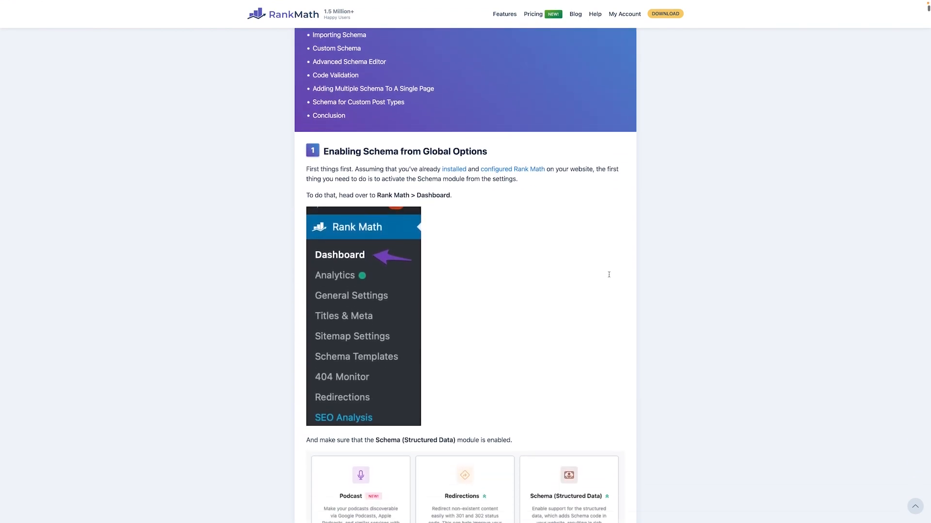
left_click(161, 18)
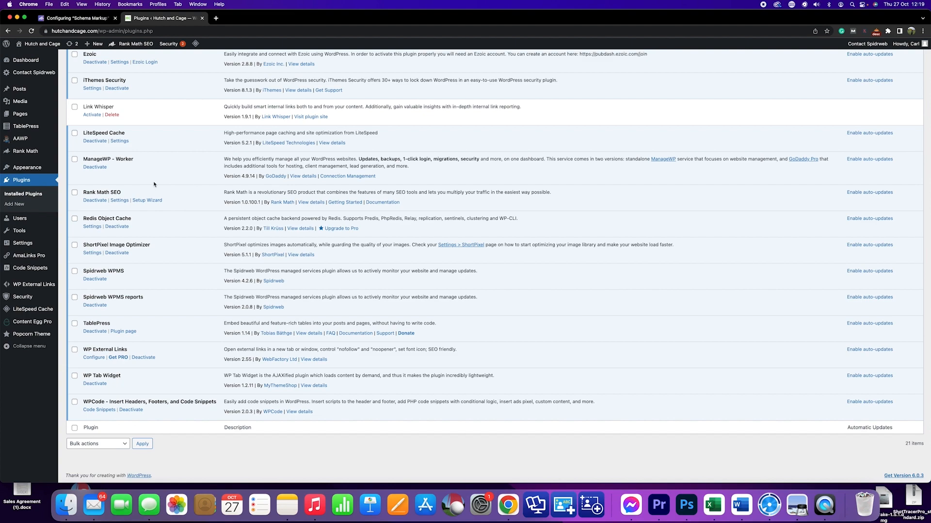
double_click(101, 192)
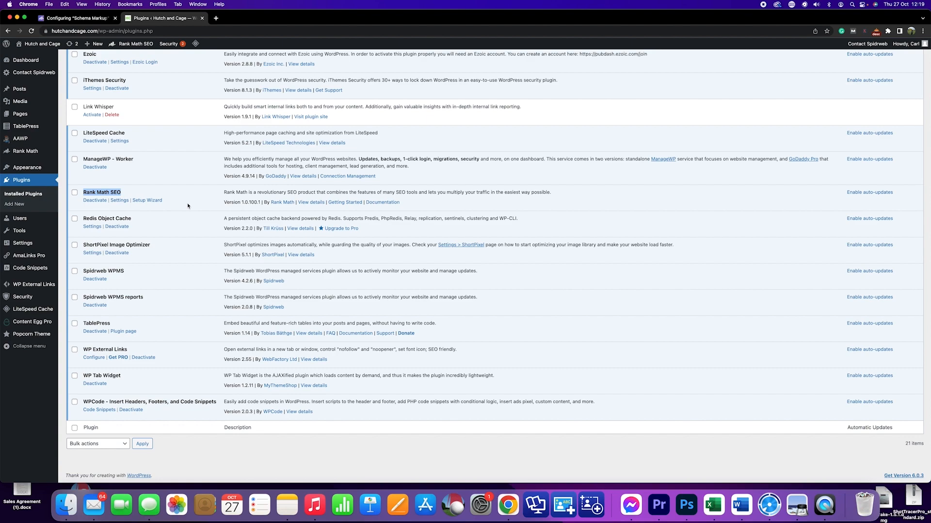
mouse_move(19, 88)
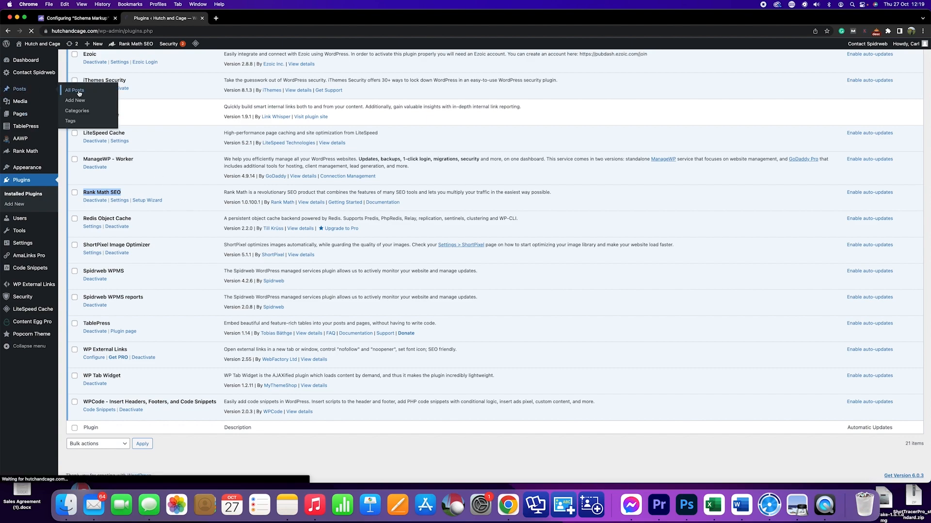
Step: Open All Posts and highlight the parrot post's Article schema among the prevue results
left_click(74, 90)
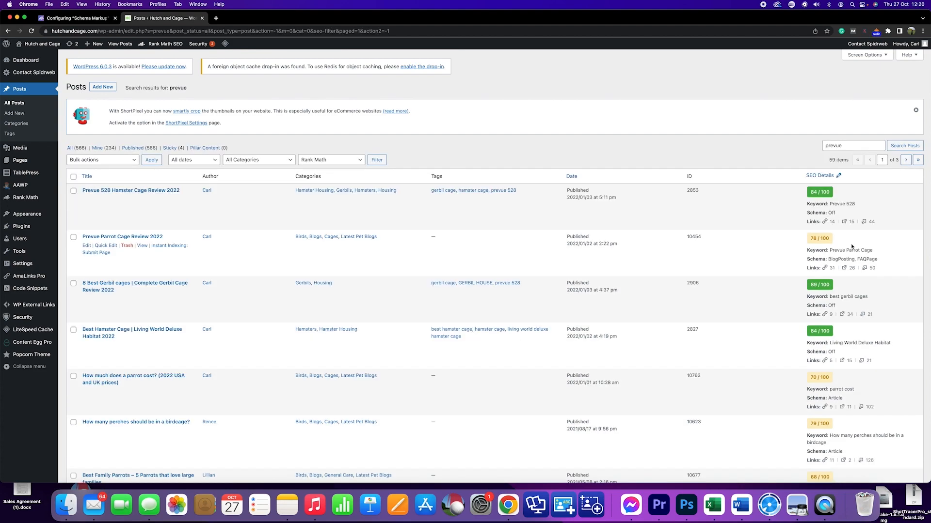
mouse_move(501, 262)
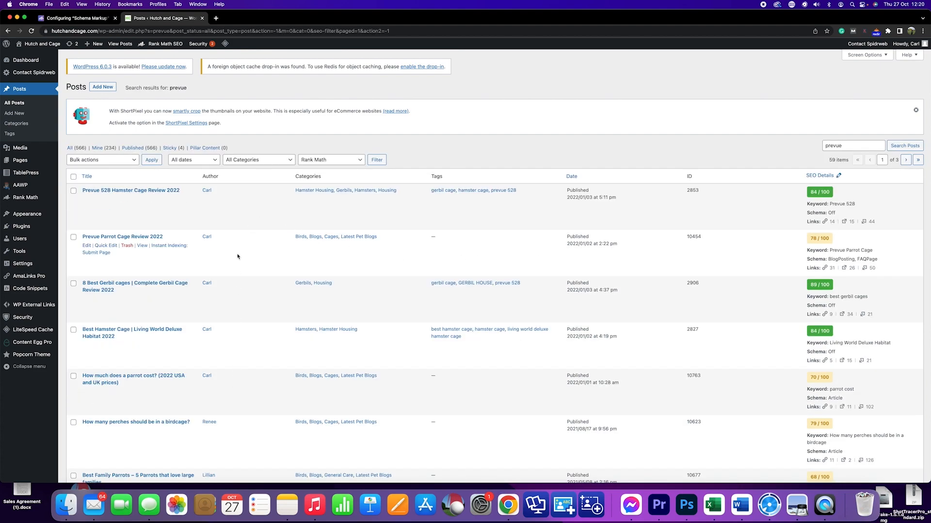
mouse_move(130, 190)
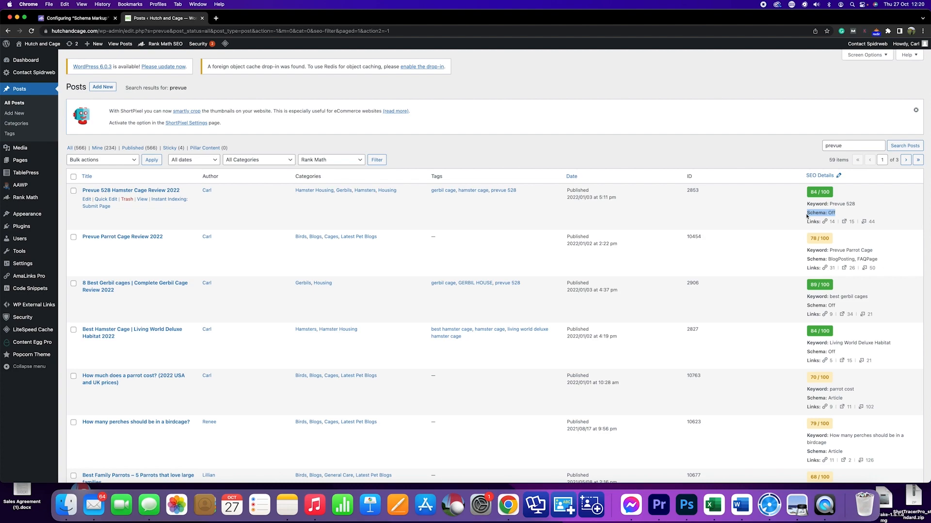
mouse_move(881, 261)
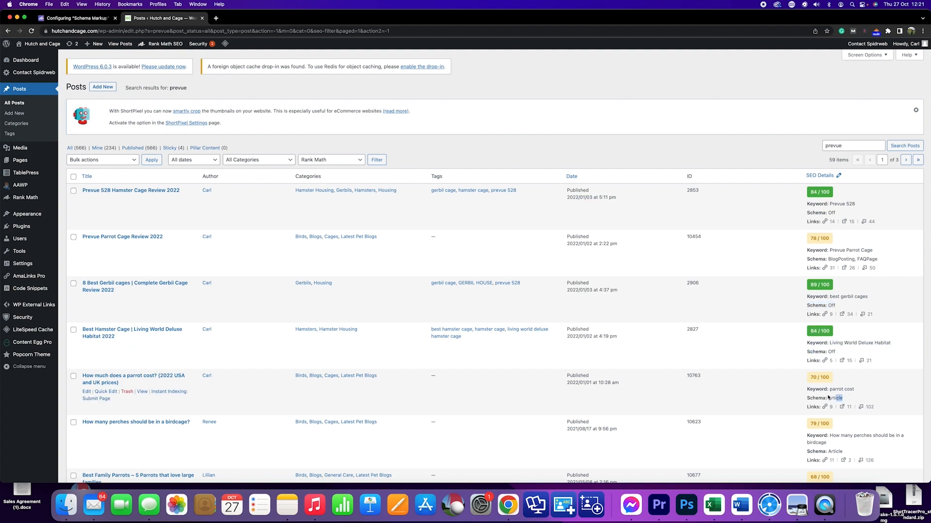
double_click(824, 397)
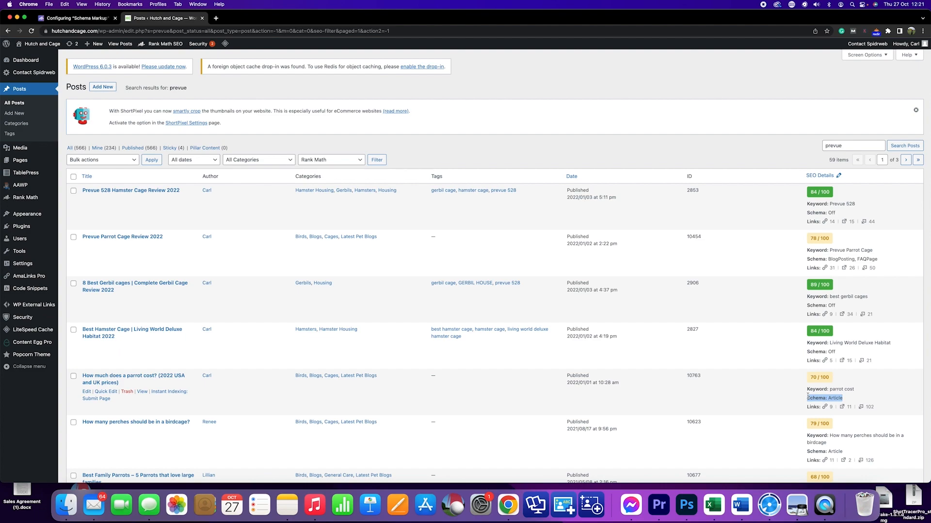
mouse_move(114, 379)
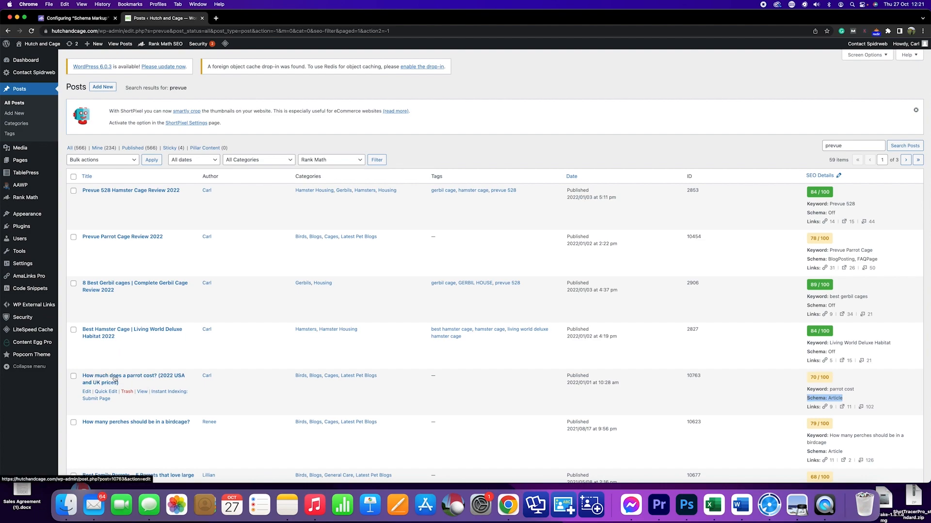
mouse_move(598, 425)
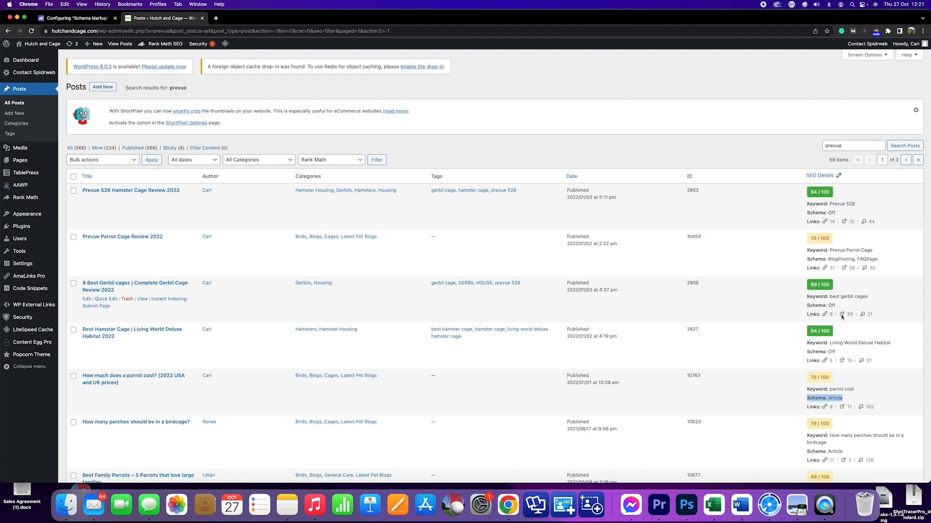
mouse_move(842, 314)
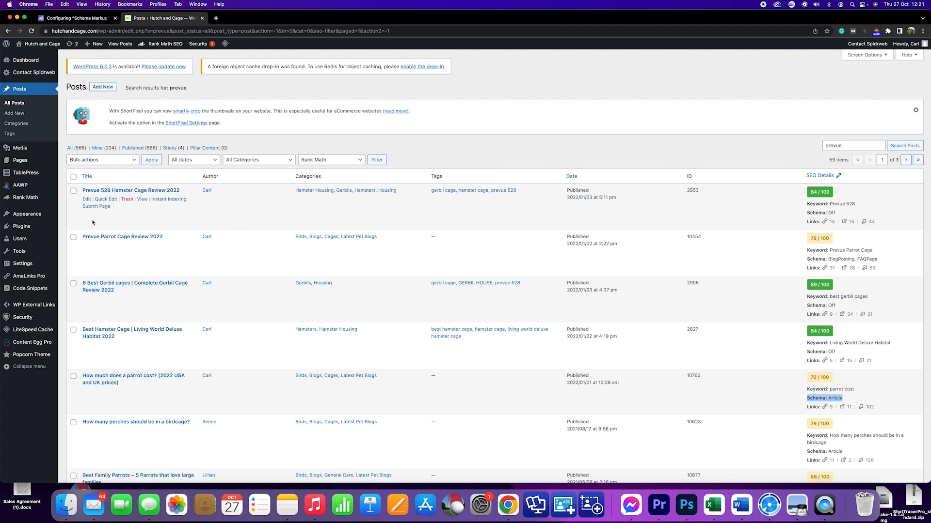
Step: Edit Prevue 528 Hamster Cage Review 2022 and show Rank Math's Schema tab
left_click(87, 199)
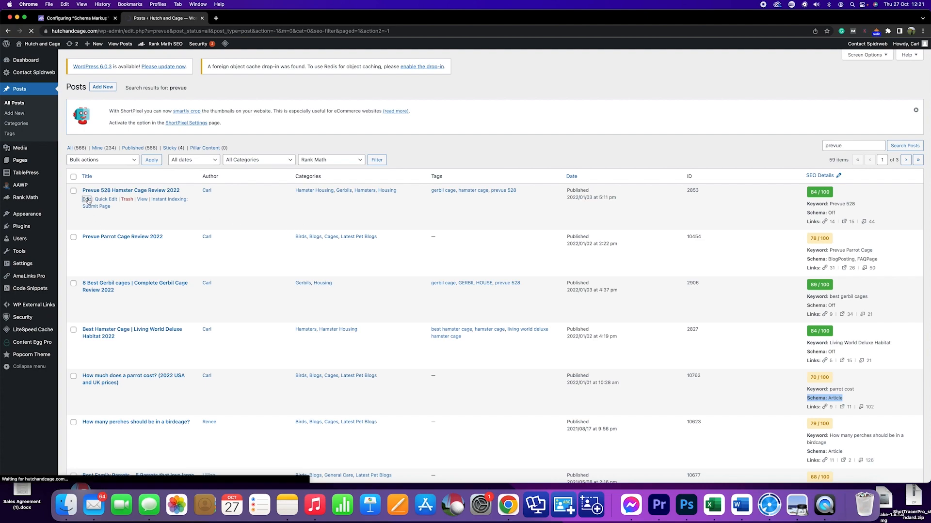
left_click(88, 199)
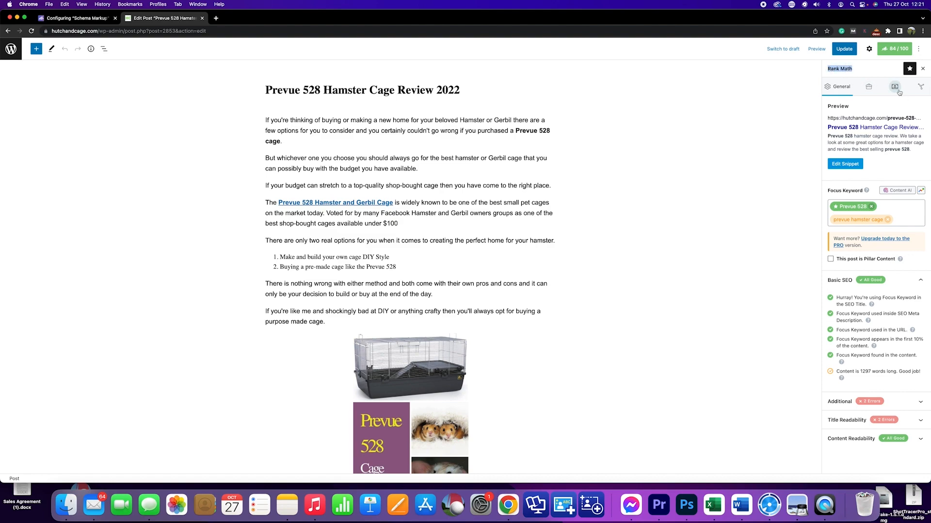
left_click(893, 87)
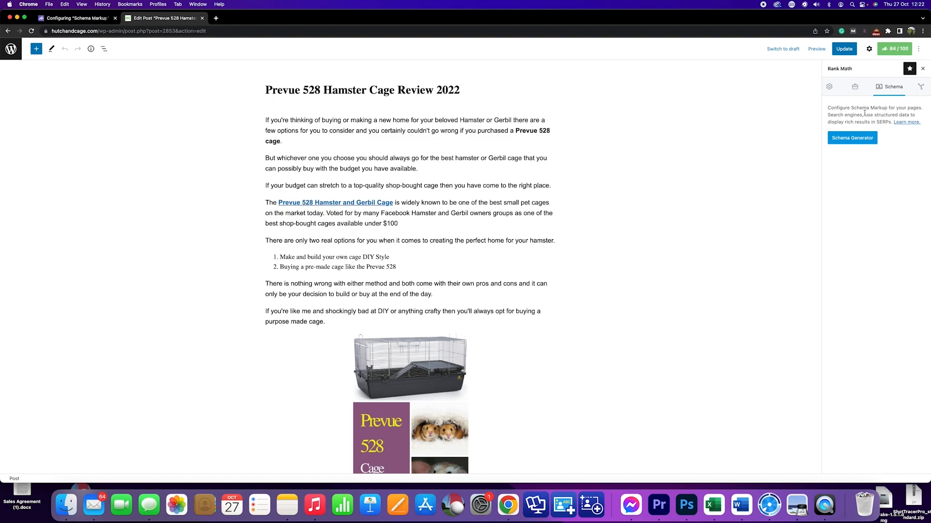
mouse_move(852, 137)
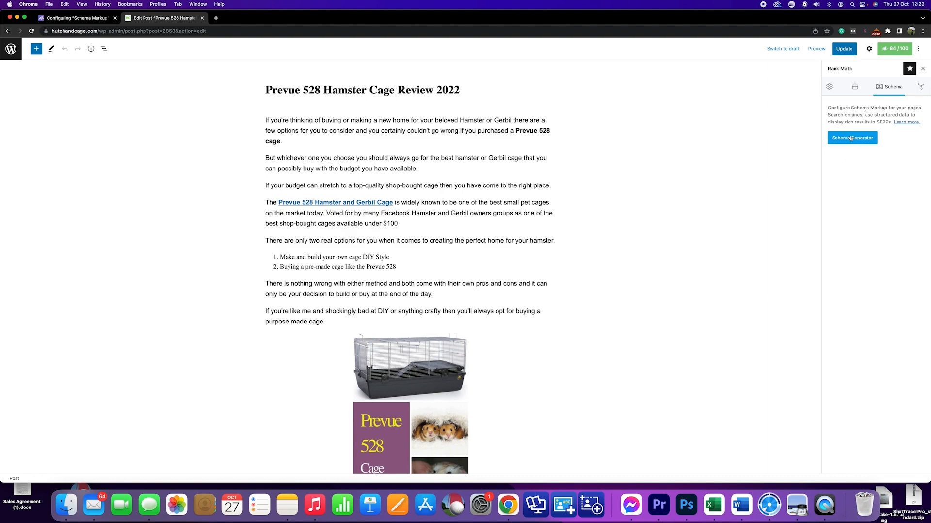
Step: Choose the Product template in the Schema Generator and save it for this post
left_click(851, 137)
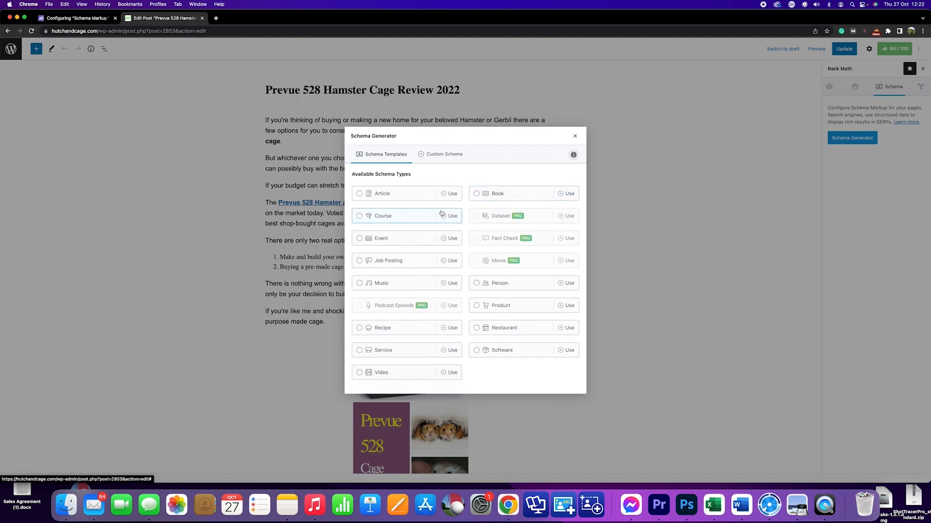
mouse_move(494, 196)
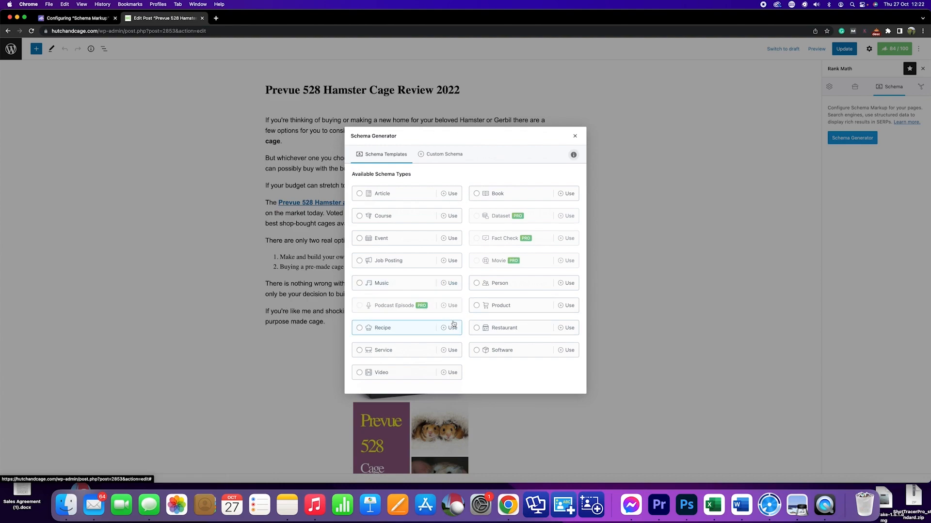
mouse_move(513, 309)
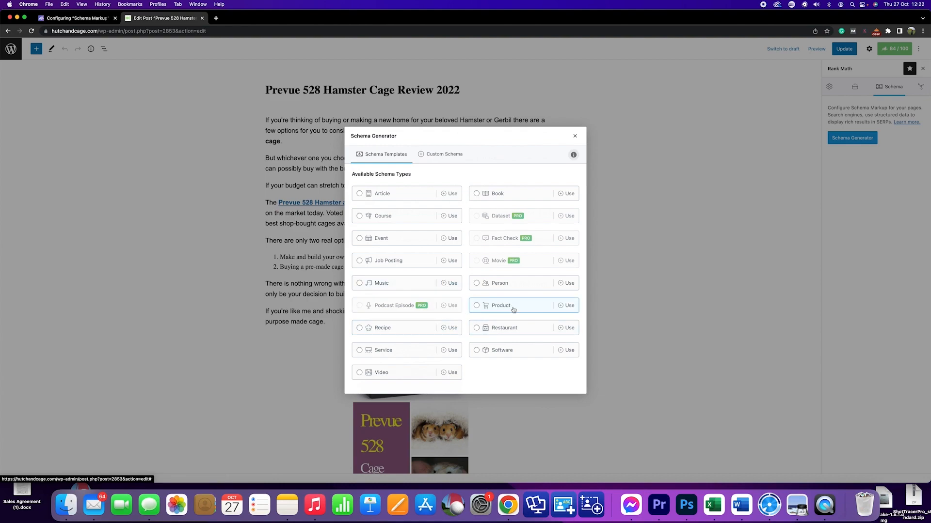
left_click(565, 305)
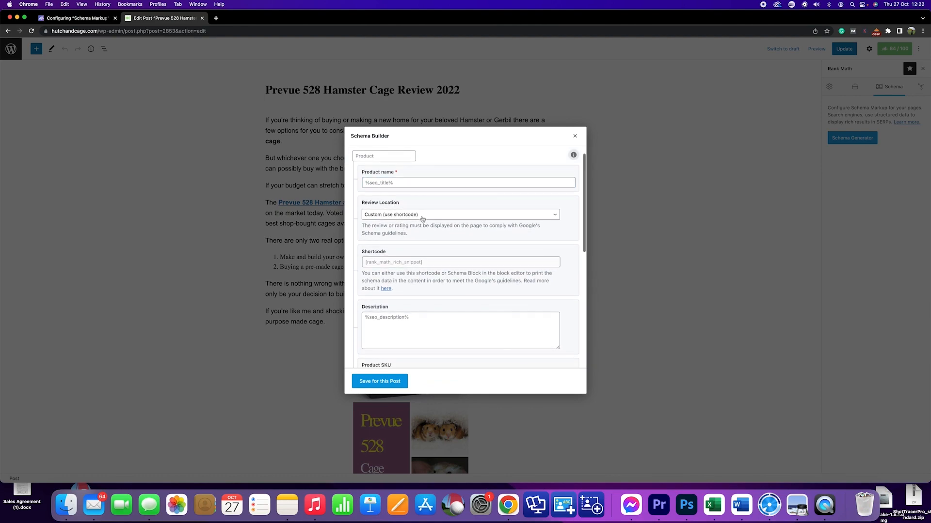
scroll("down", 3)
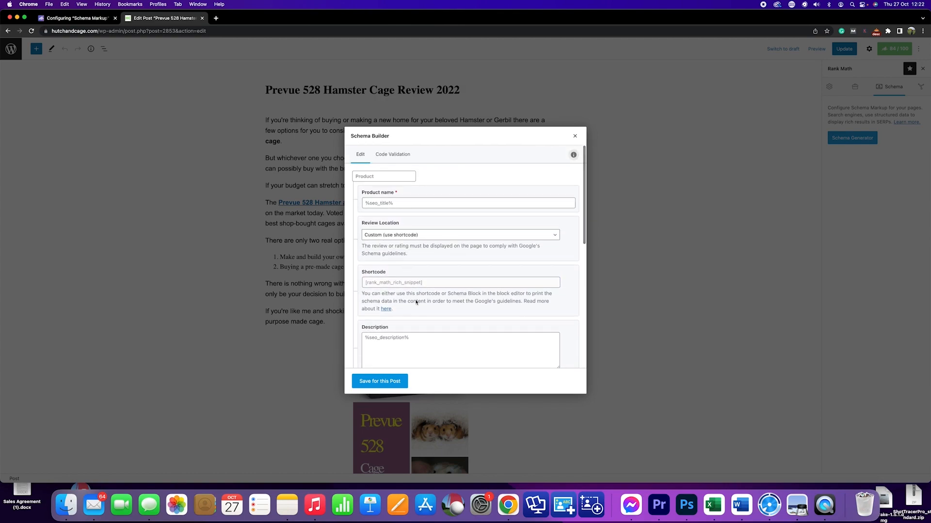
left_click(379, 381)
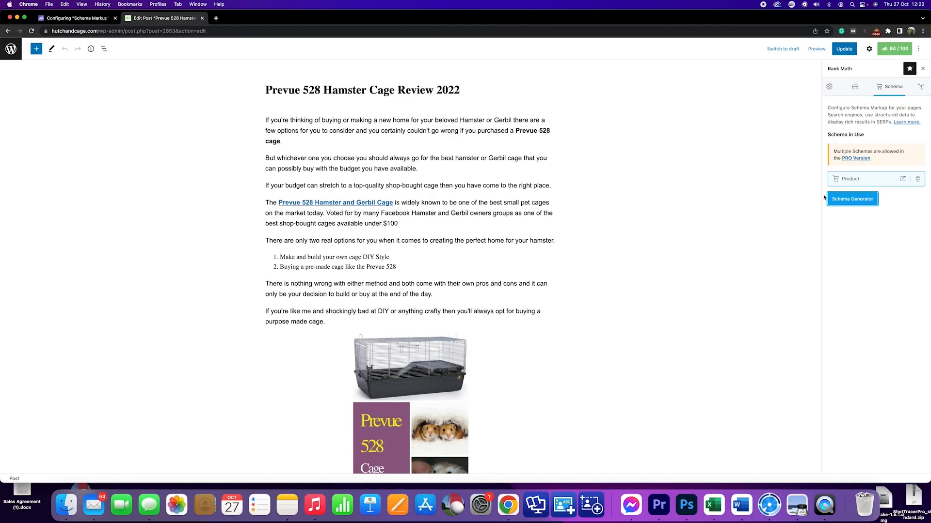
Step: Preview the Article schema fields, then return to the templates with Product in use
left_click(851, 198)
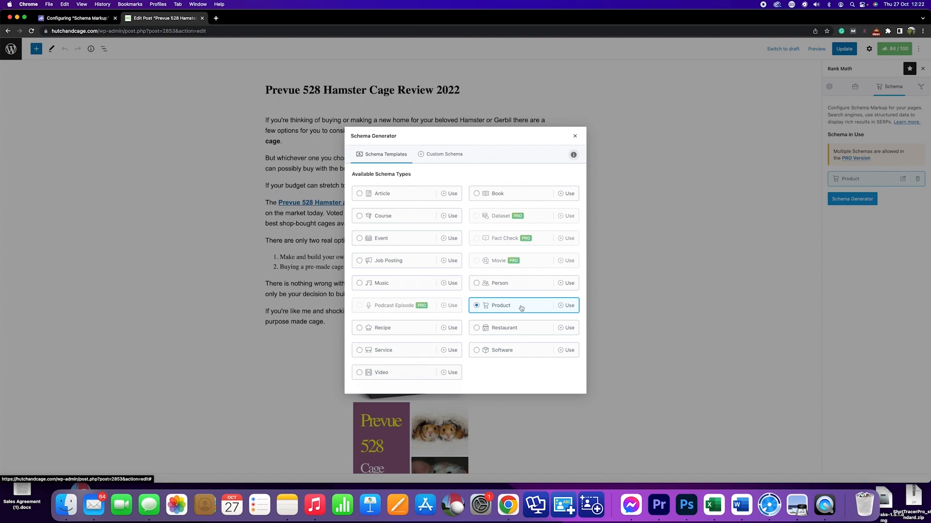
mouse_move(492, 294)
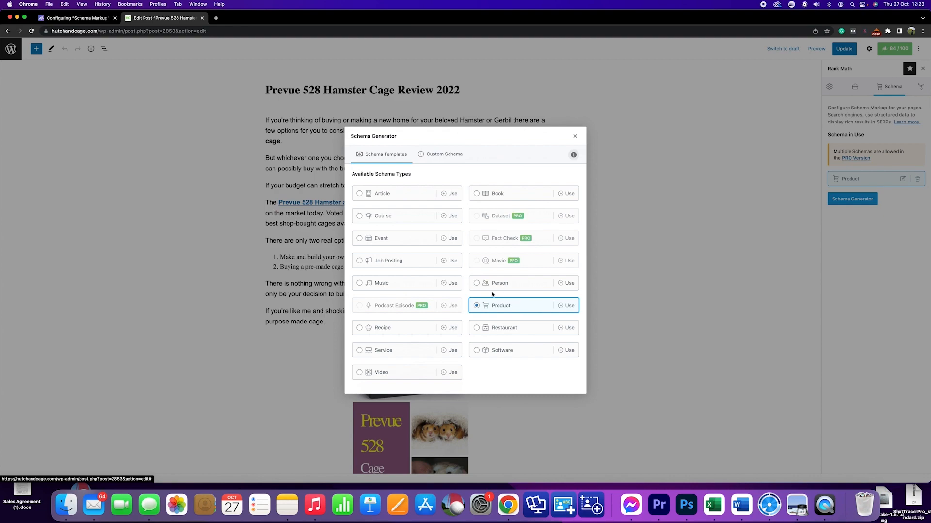
mouse_move(500, 307)
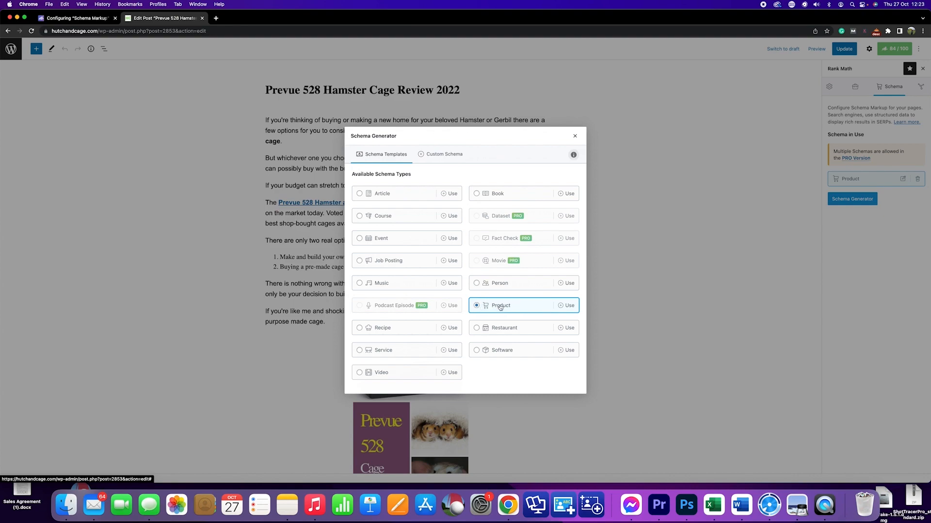
left_click(569, 305)
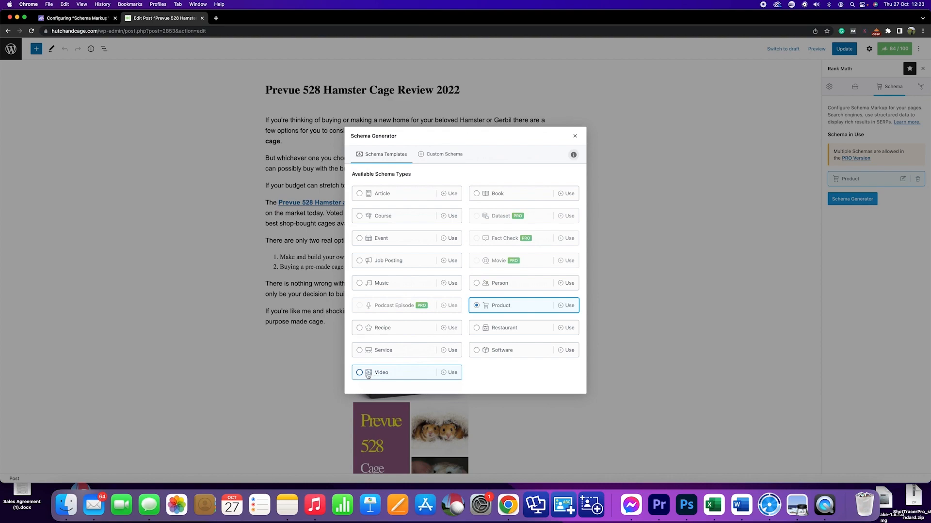
left_click(452, 373)
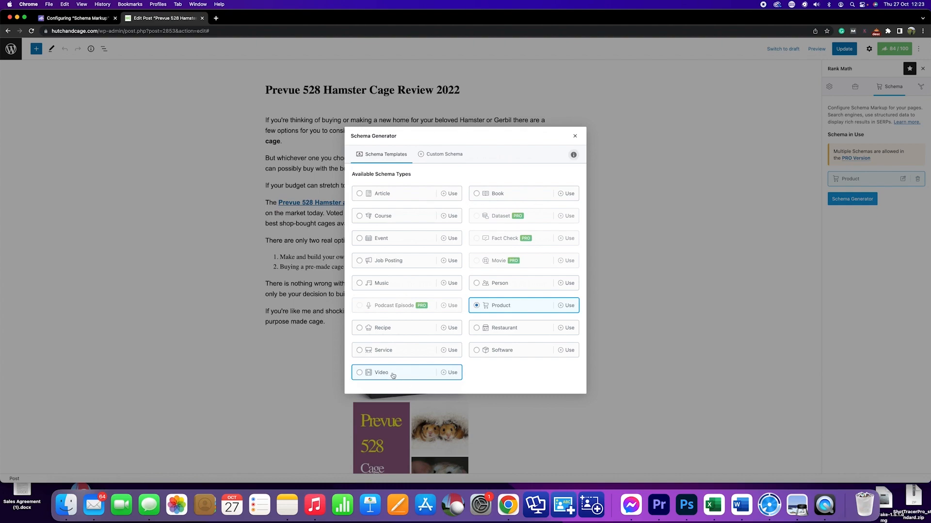
mouse_move(598, 375)
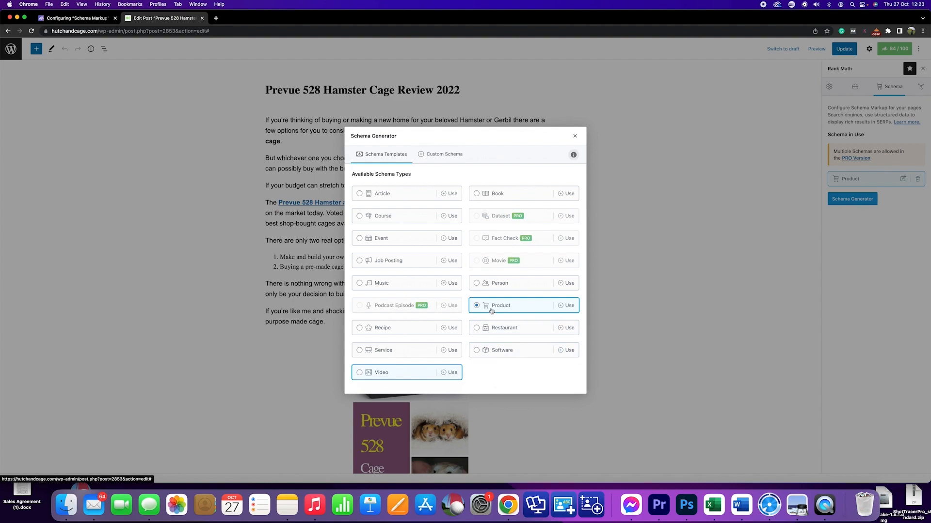
mouse_move(378, 373)
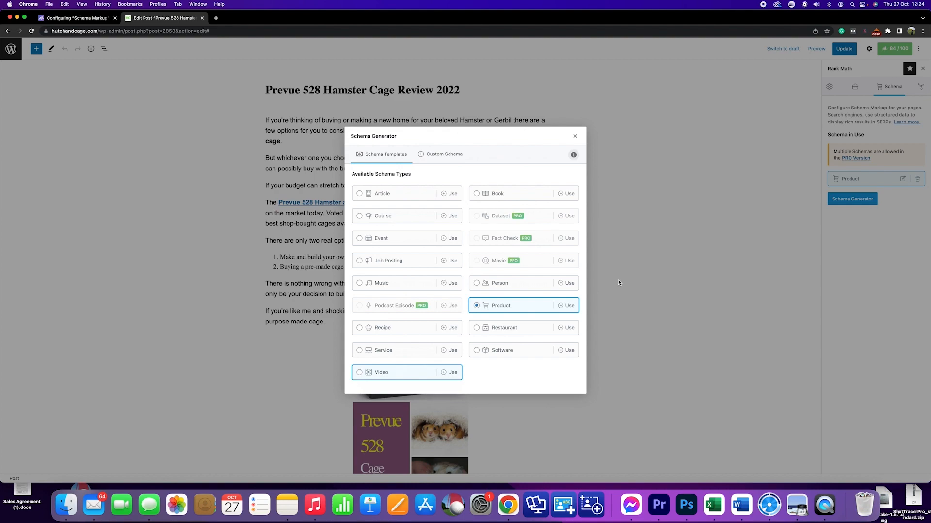
mouse_move(364, 195)
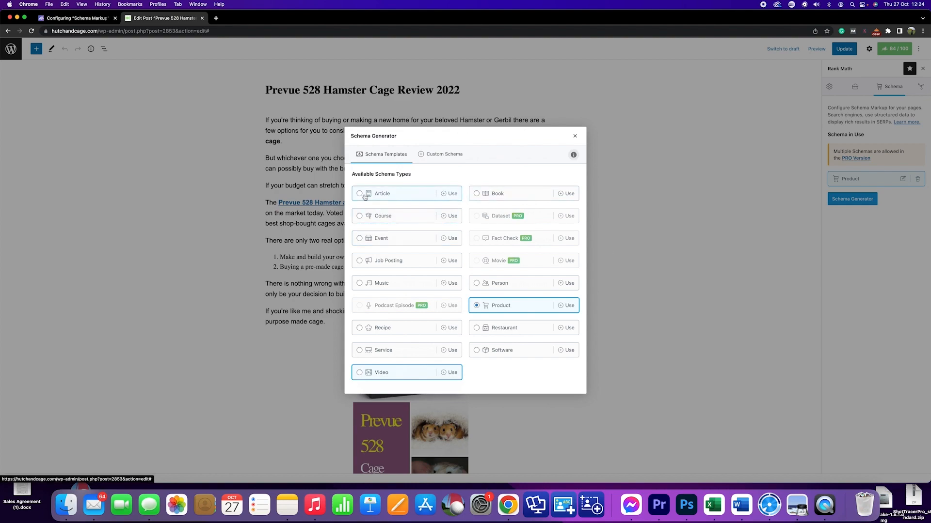
left_click(452, 194)
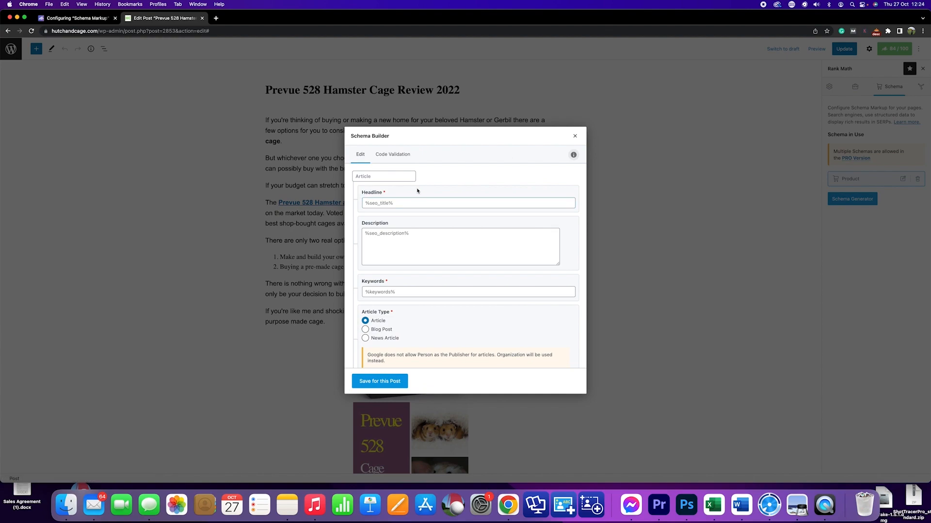
left_click(852, 199)
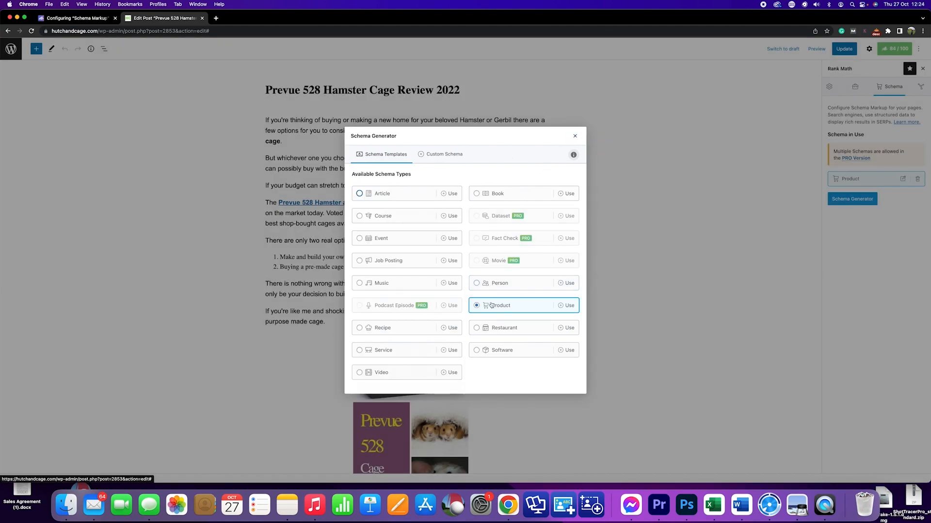
mouse_move(390, 373)
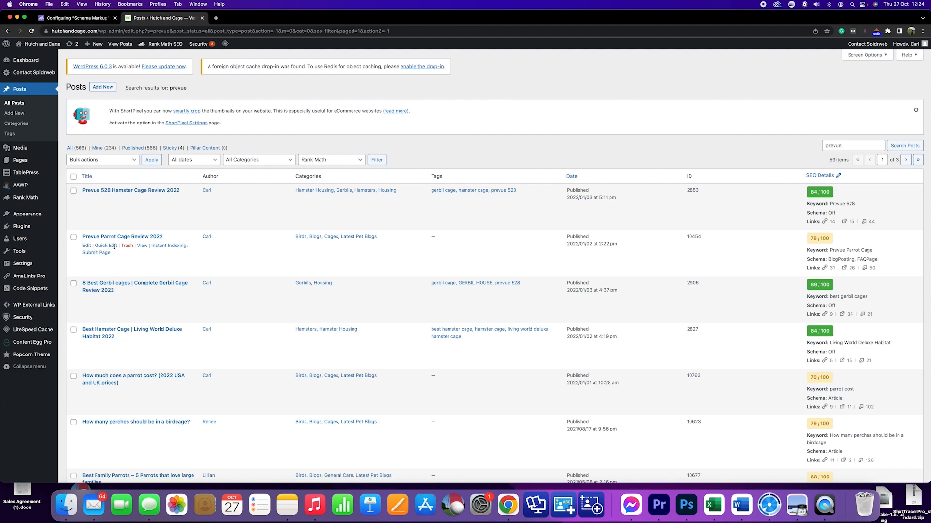
mouse_move(885, 261)
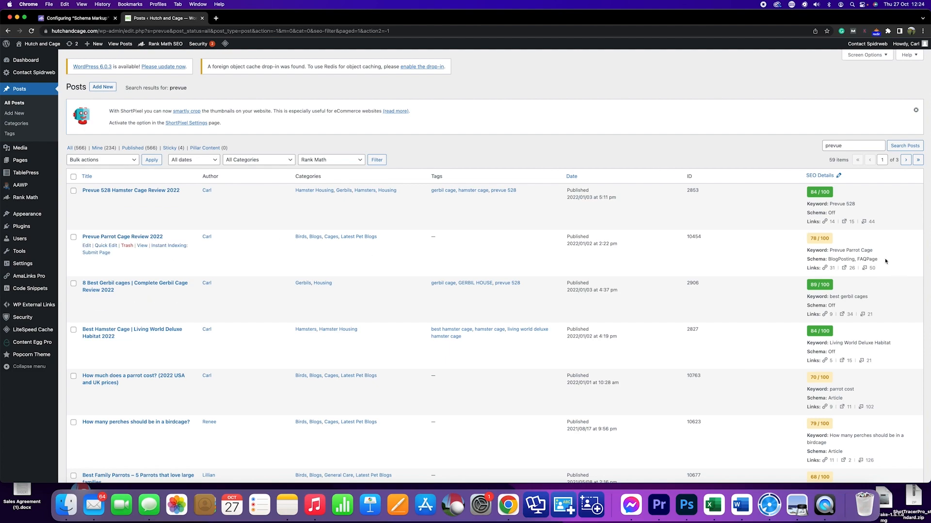
Step: Note the FAQPage schema, edit Prevue Parrot Cage Review 2022, and scroll to F.A.Q
double_click(865, 259)
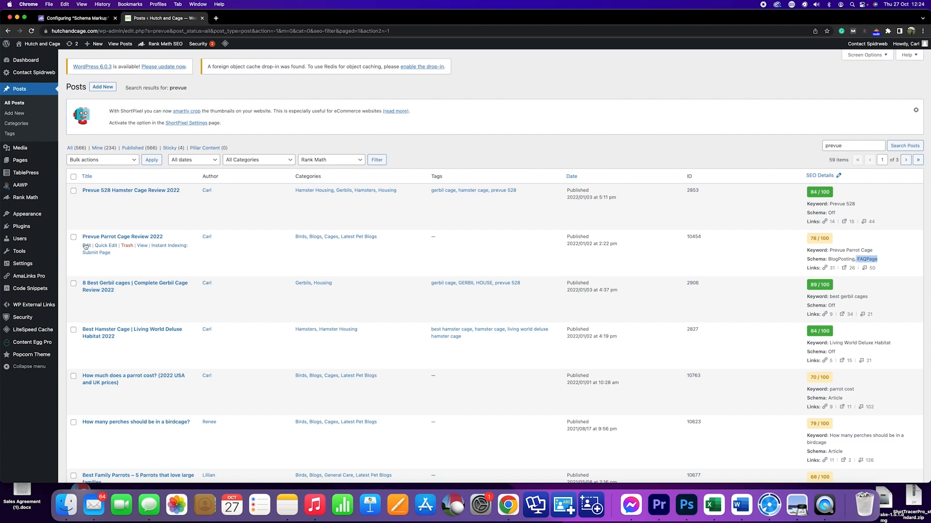
left_click(87, 245)
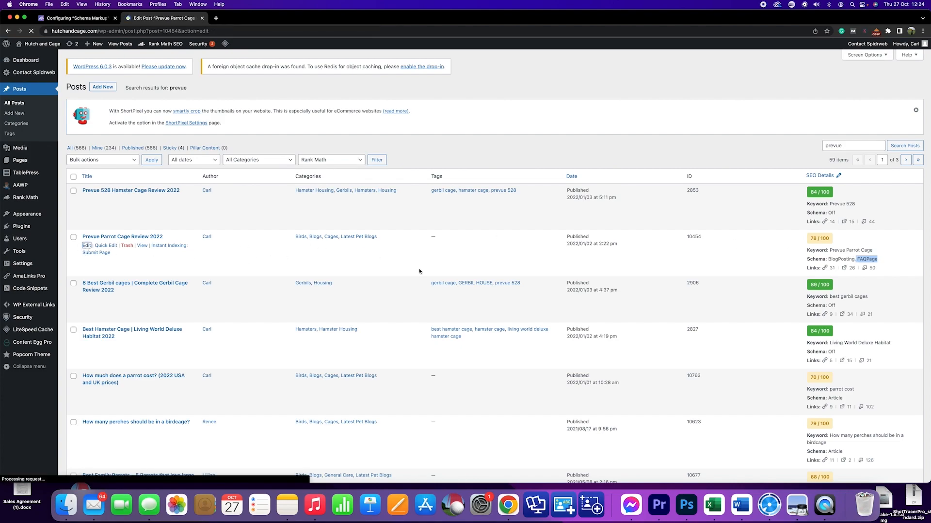
left_click(87, 246)
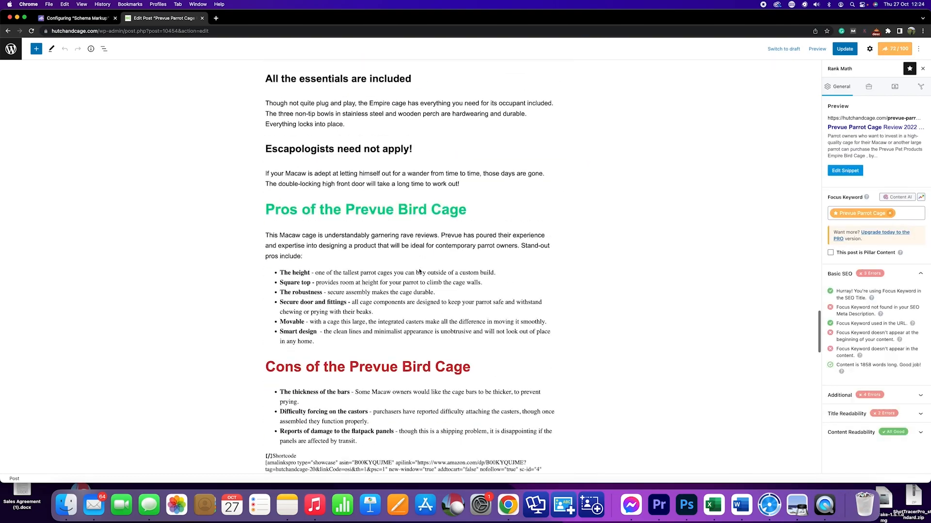
scroll("down", 3)
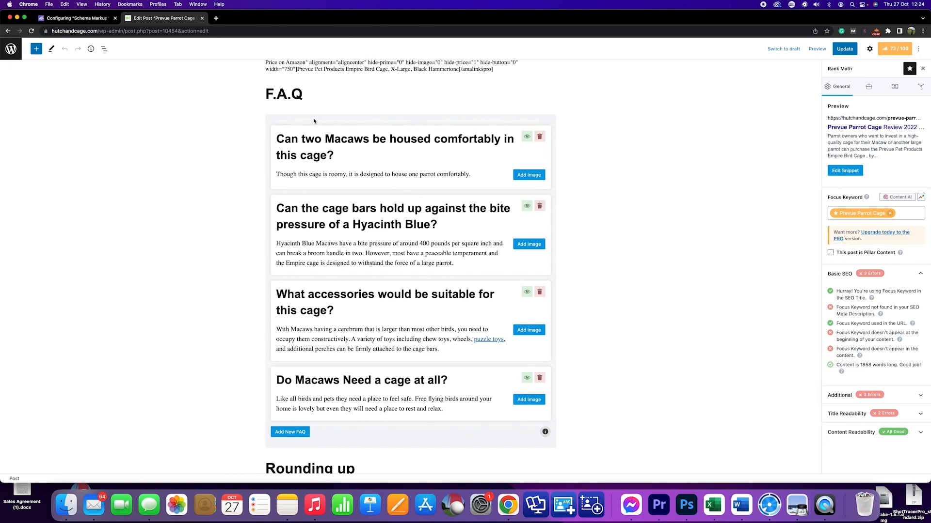
mouse_move(410, 108)
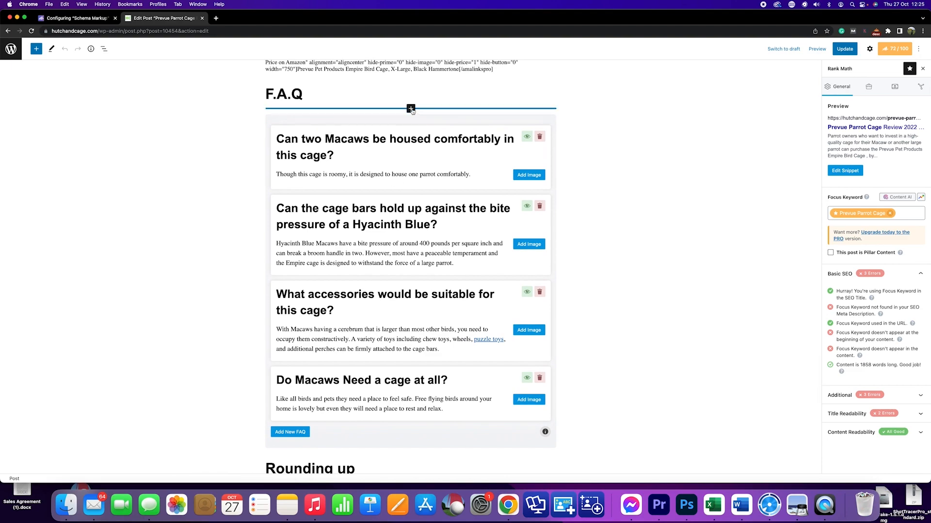
Step: Insert an FAQ by Rank Math block above the FAQ and fill it with test text
left_click(410, 108)
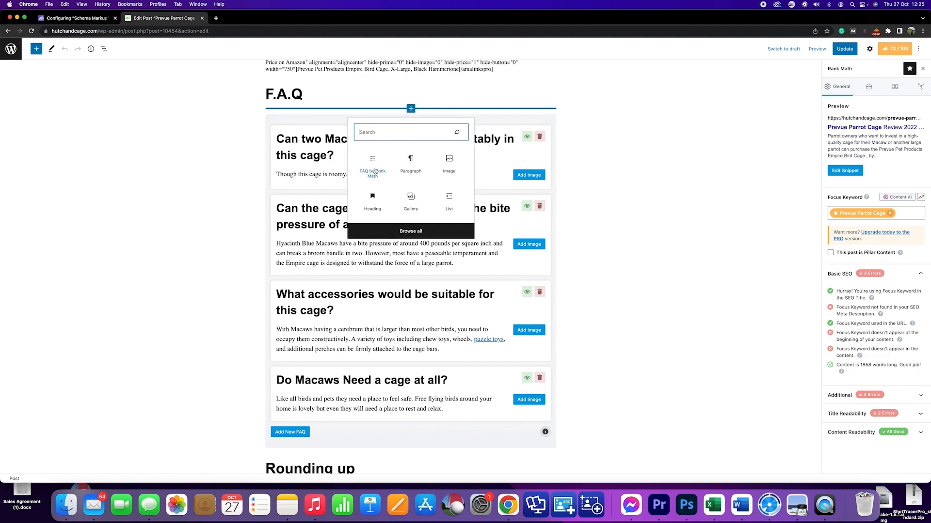
type("faq")
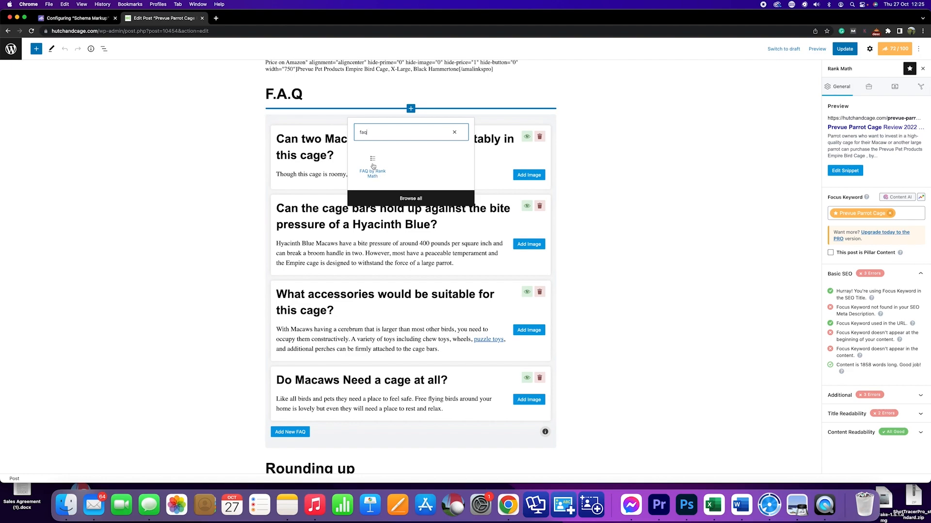
mouse_move(373, 166)
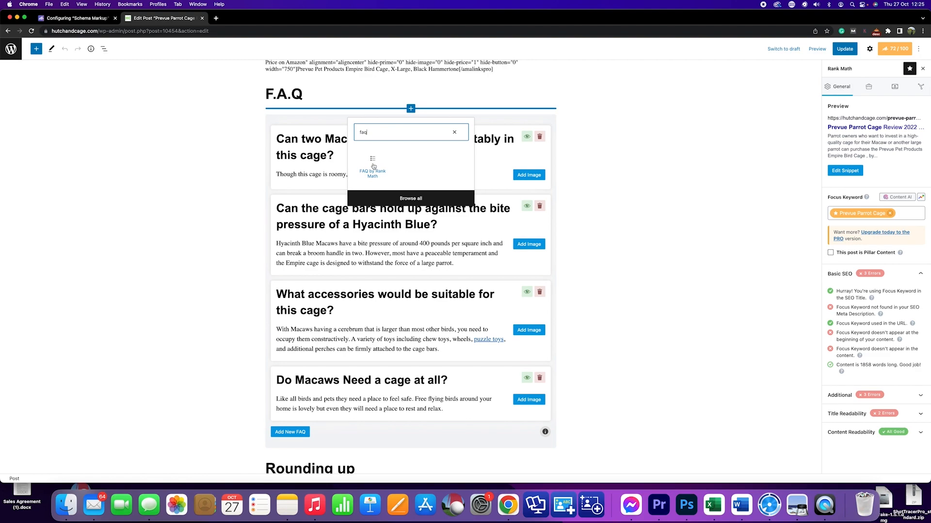
left_click(372, 172)
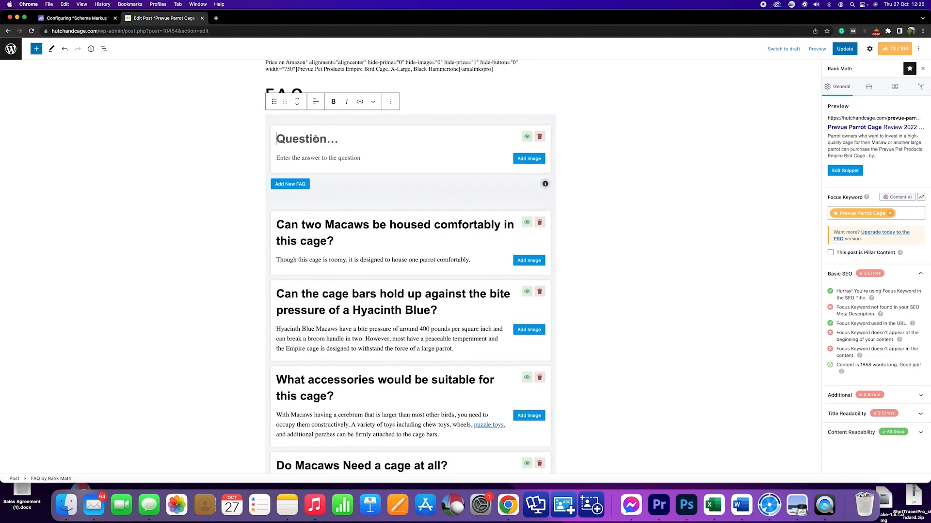
type("asvcjhasvbcjhsbcvjhsd")
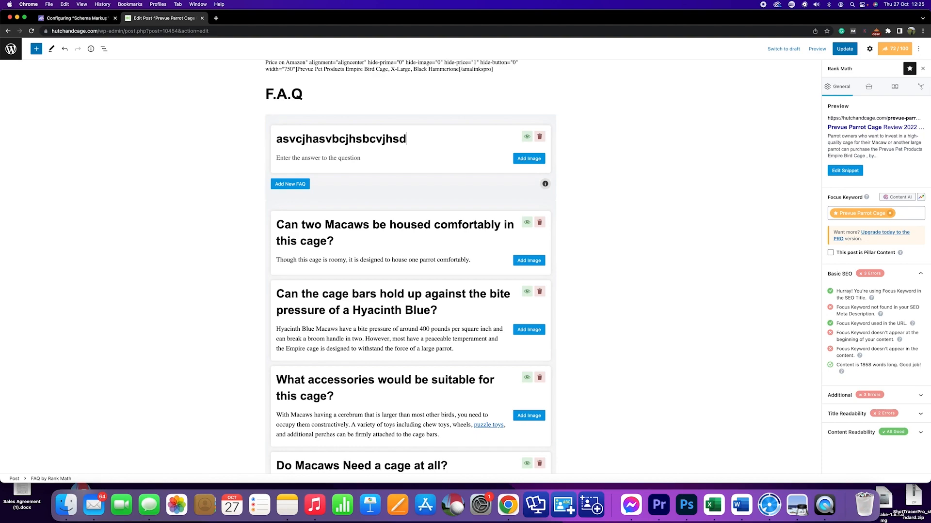
type("dbvzdb")
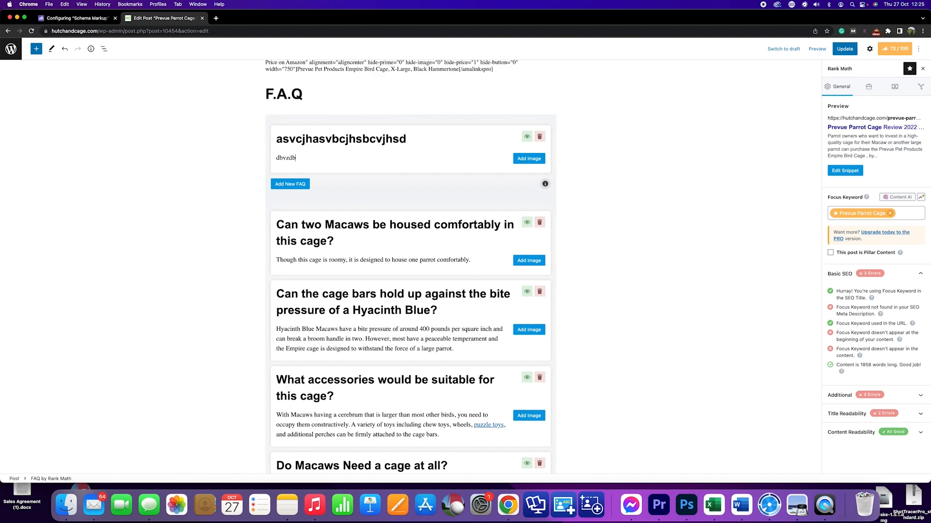
type("cbxbcb")
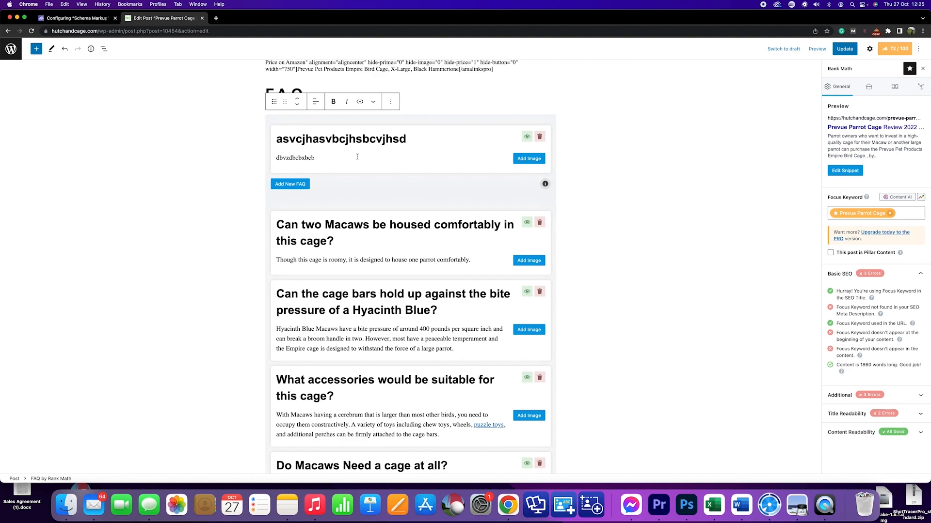
mouse_move(389, 288)
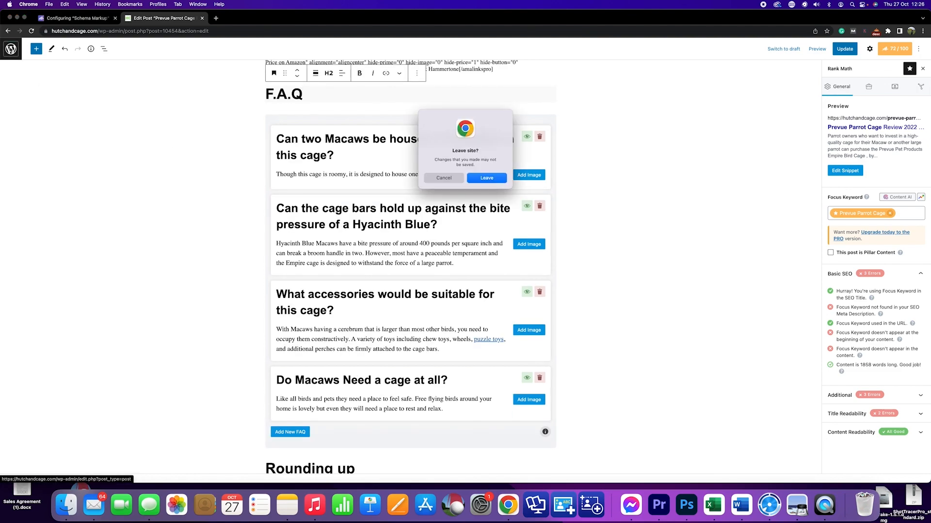
Step: Leave the post unsaved and view Rank Math's Pages, then Posts, default schema settings
left_click(486, 177)
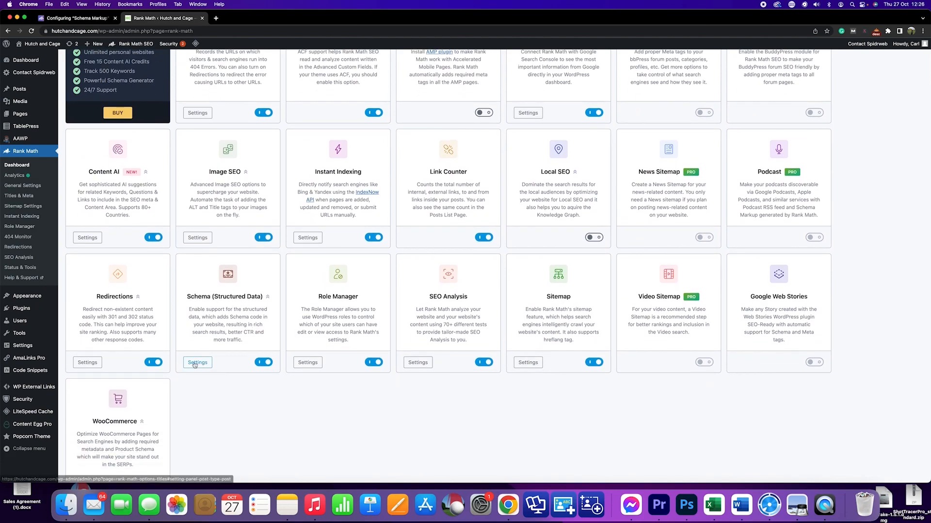
left_click(197, 362)
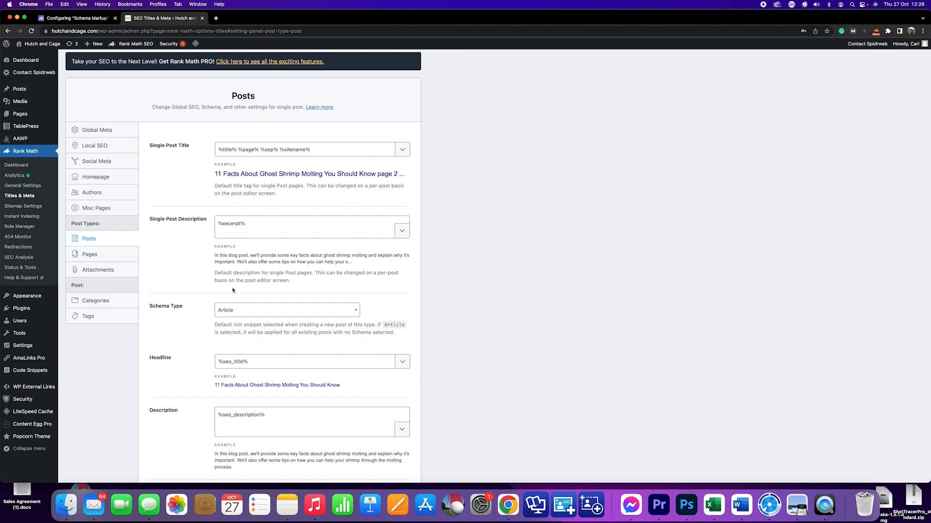
left_click(90, 254)
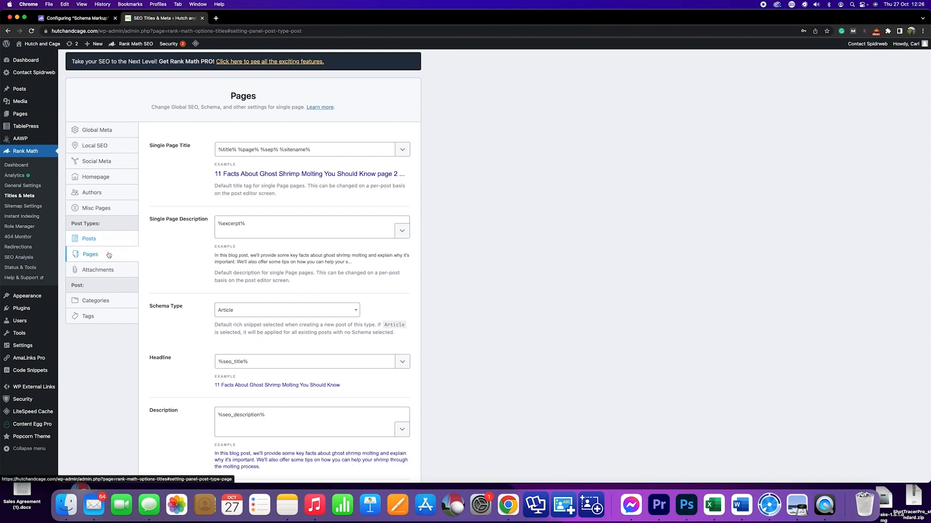
mouse_move(109, 243)
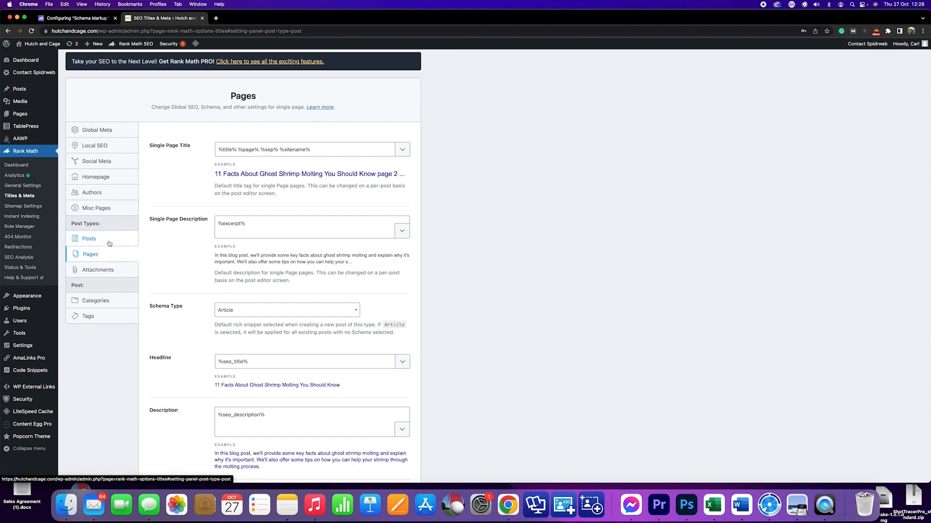
left_click(88, 238)
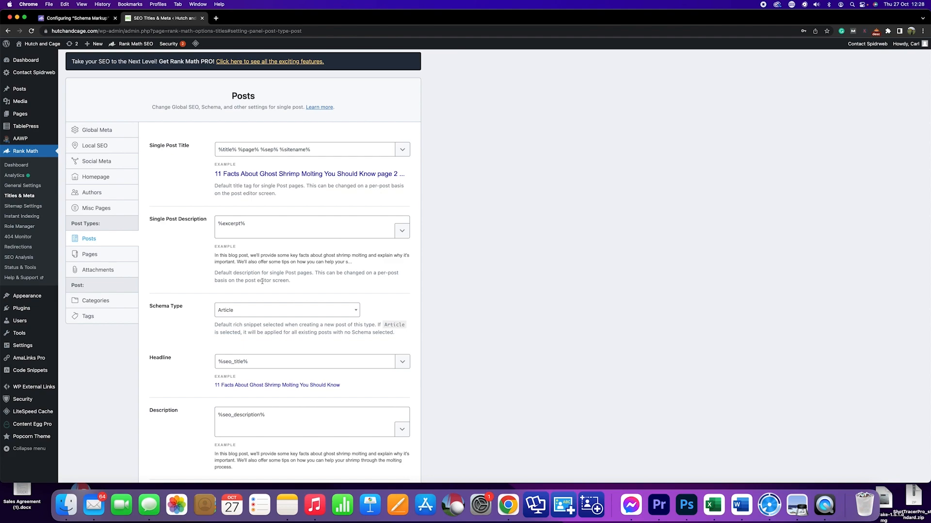
mouse_move(183, 131)
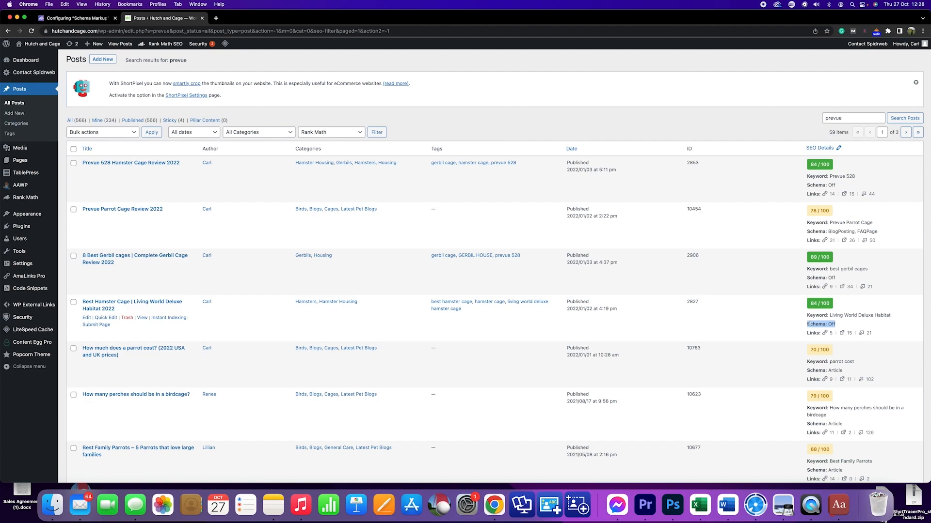
Step: Scroll the prevue posts list to compare schema Off versus Article entries
scroll("down", 3)
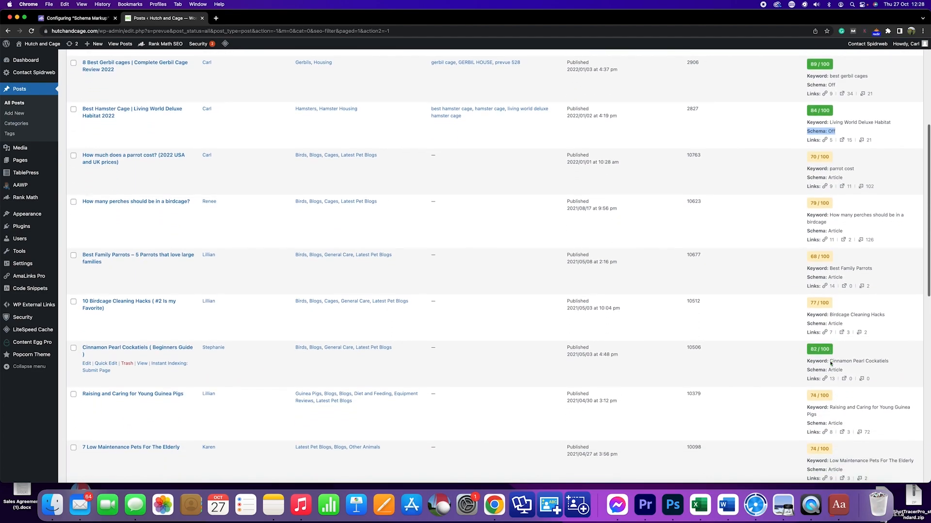
scroll("down", 3)
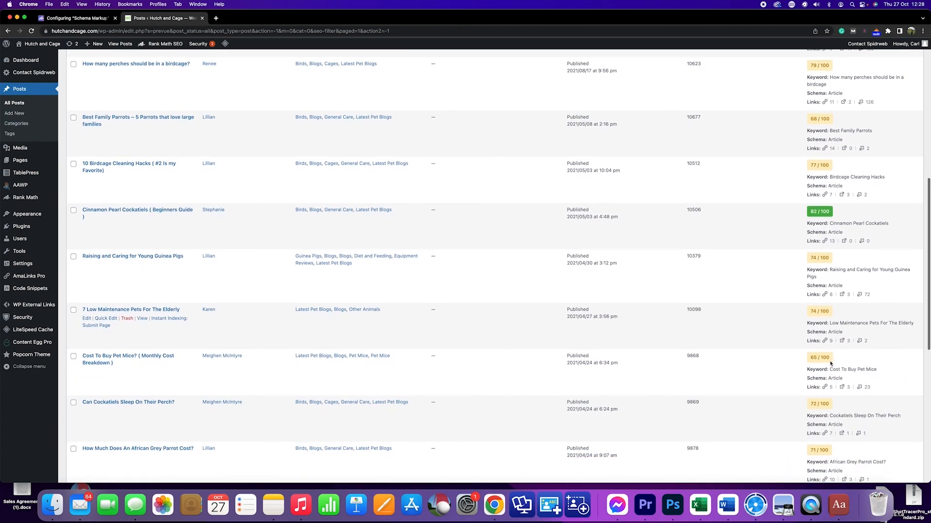
scroll("down", 3)
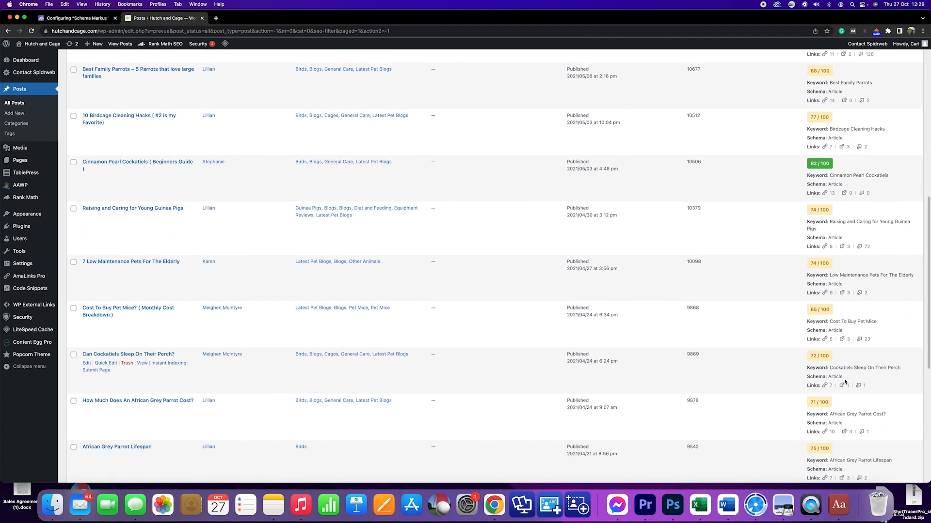